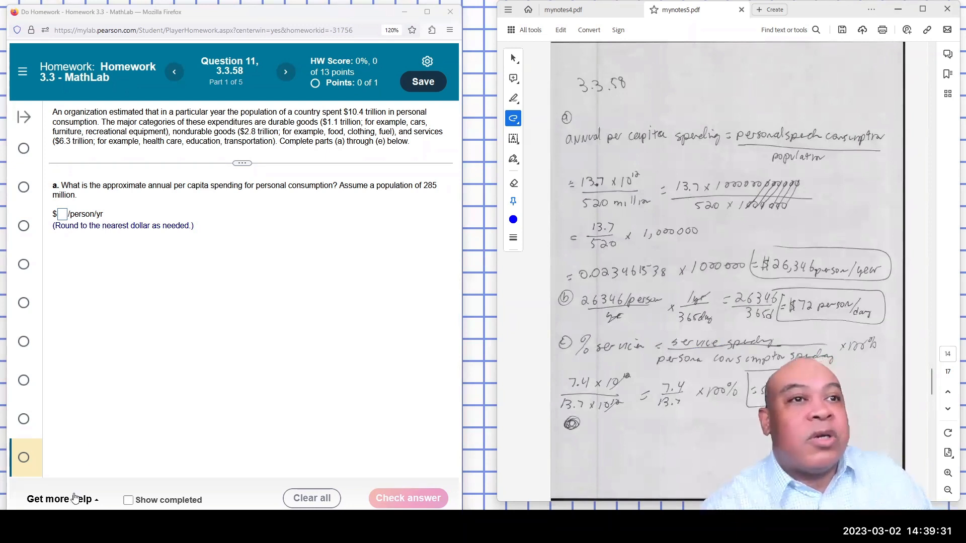
Open 'View an example' for question 3.3.58, step through part a, then close it.
click(58, 499)
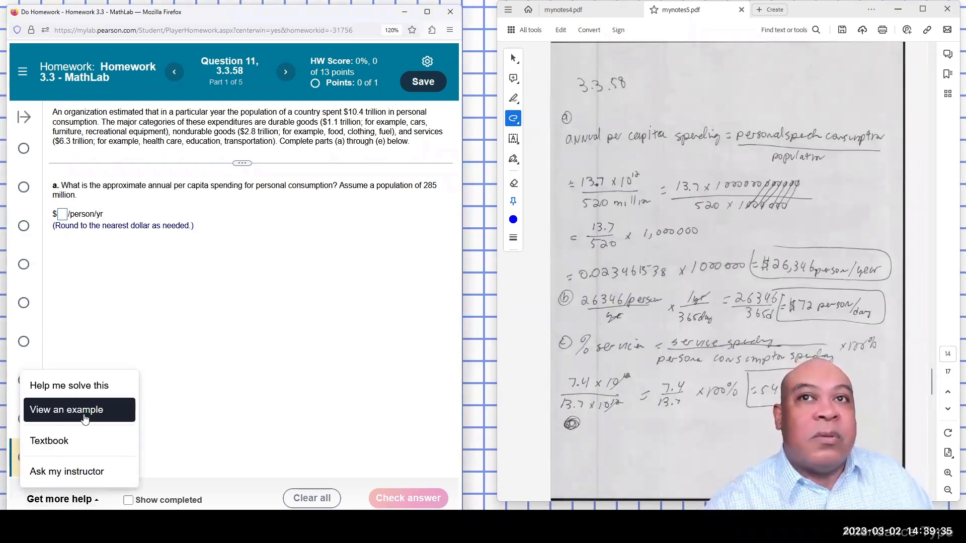
click(67, 410)
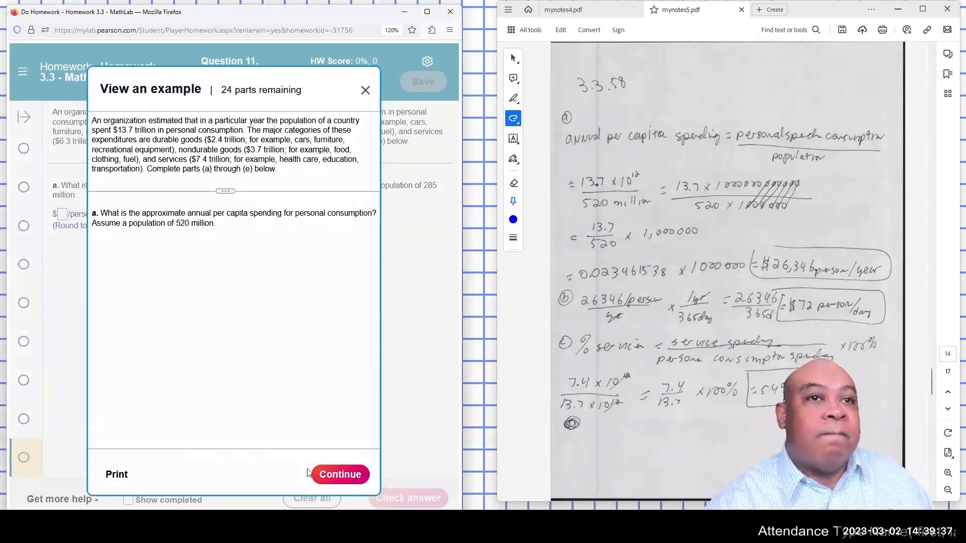
click(339, 474)
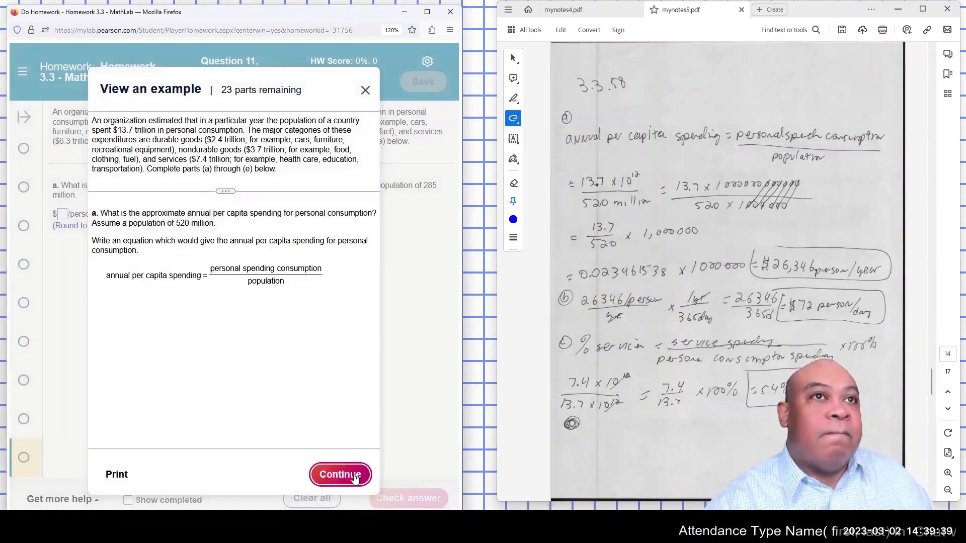
click(340, 474)
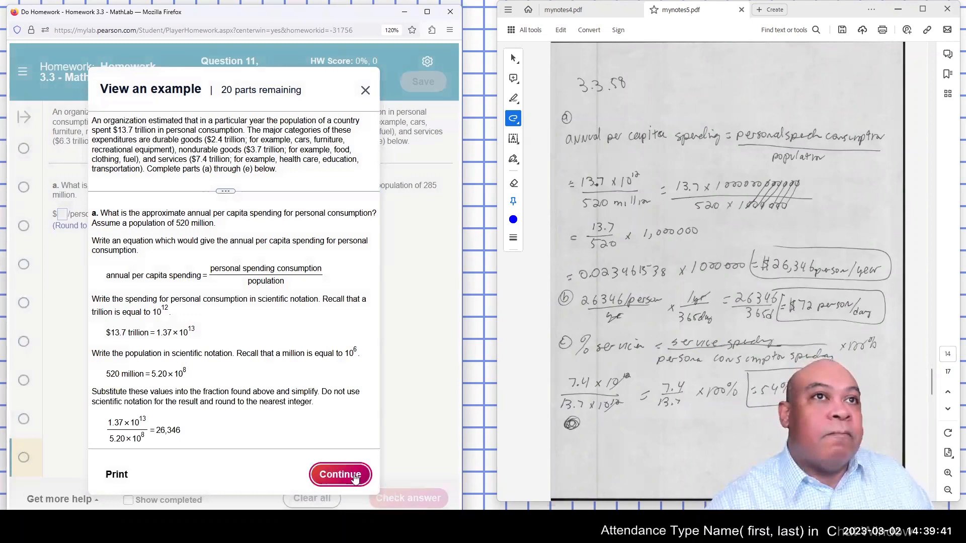
click(340, 474)
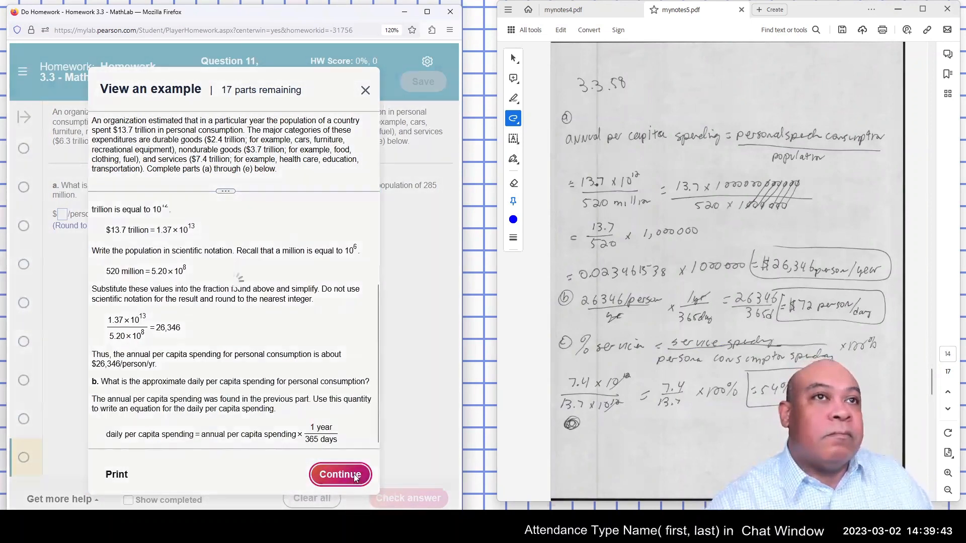
click(339, 475)
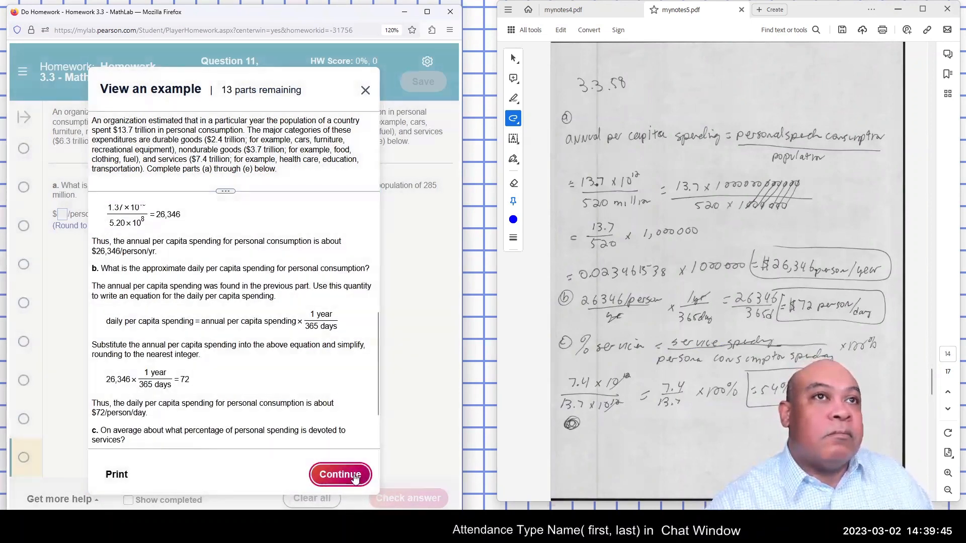
click(339, 475)
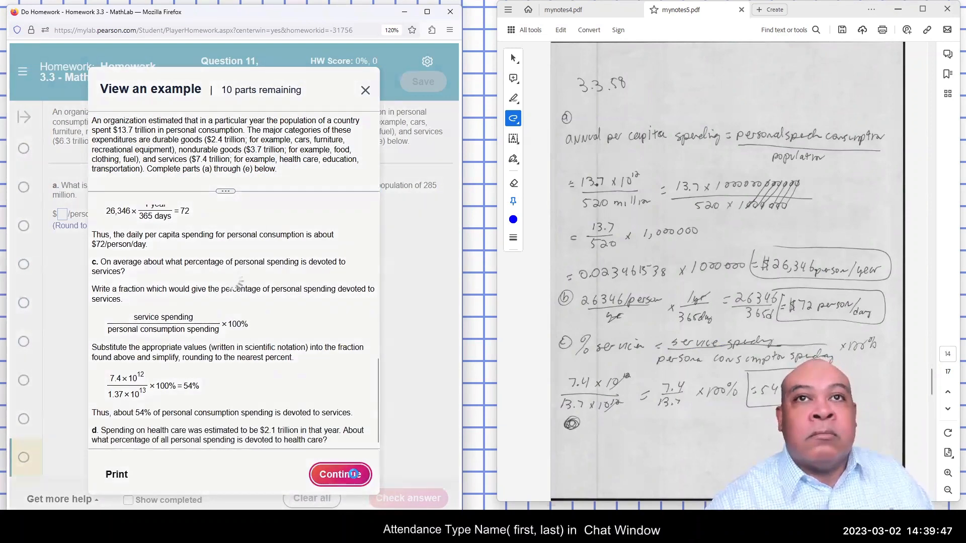
click(339, 474)
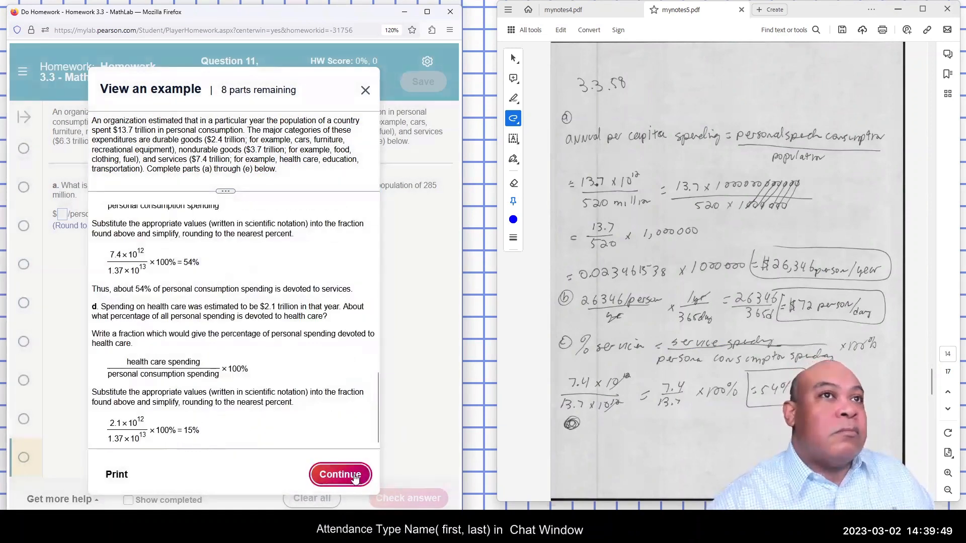
click(340, 474)
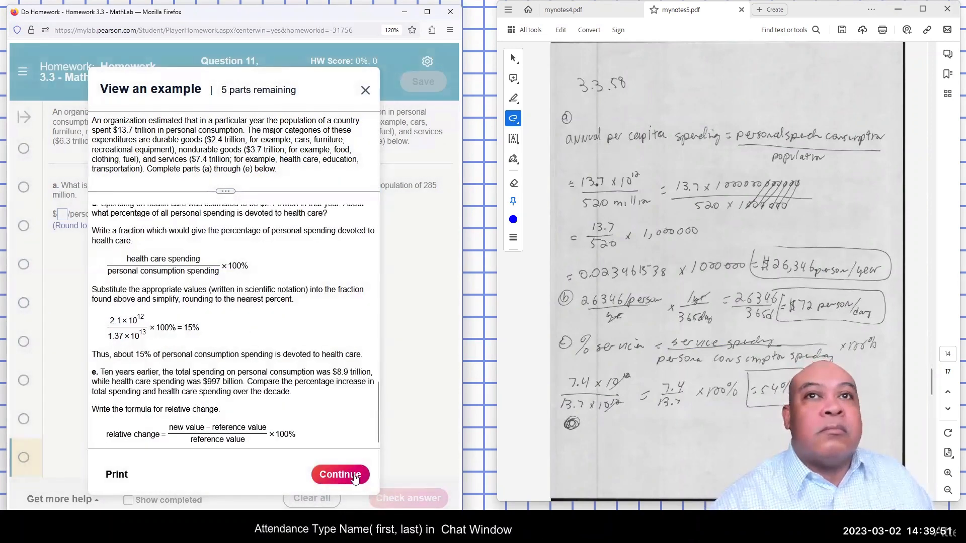
click(340, 474)
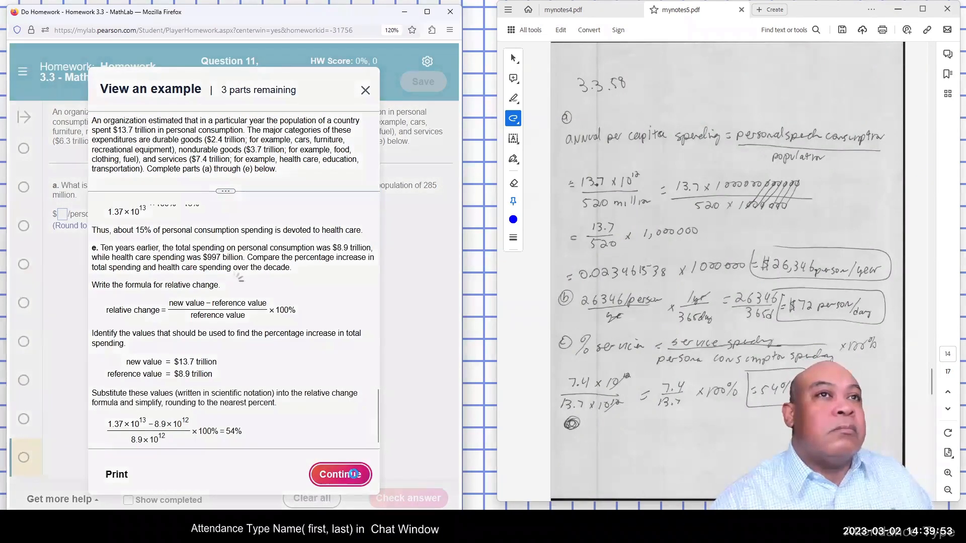
click(339, 474)
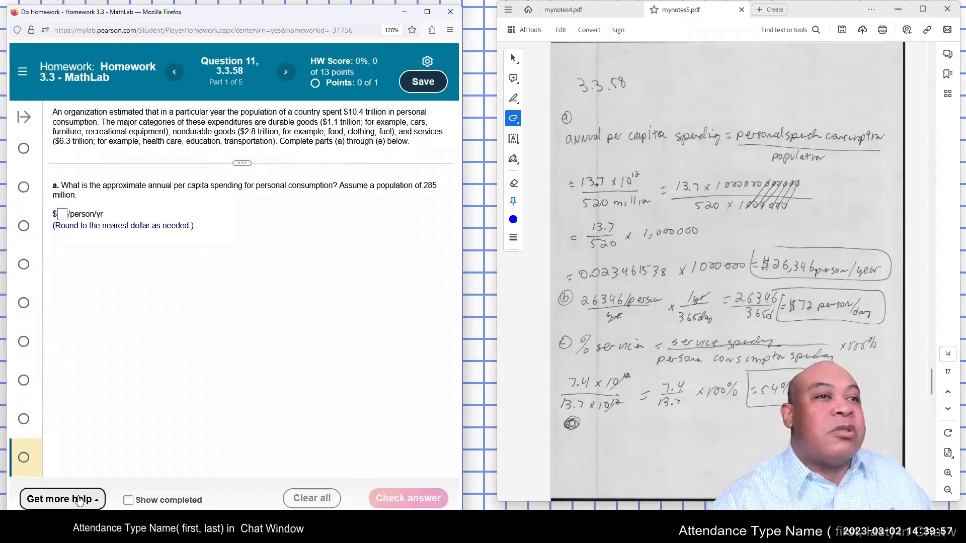
Reopen the worked example and reveal its steps through daily spending and the health care increase.
click(61, 499)
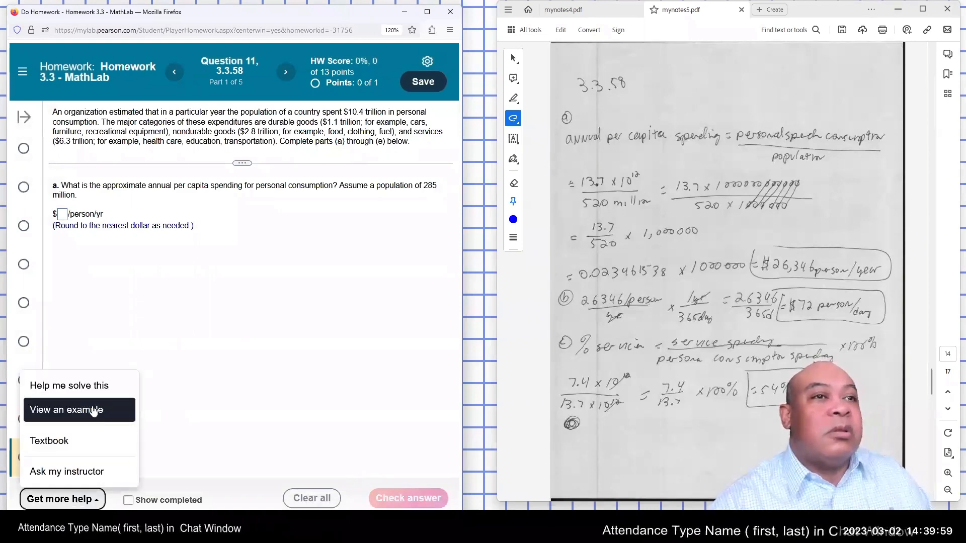
click(66, 410)
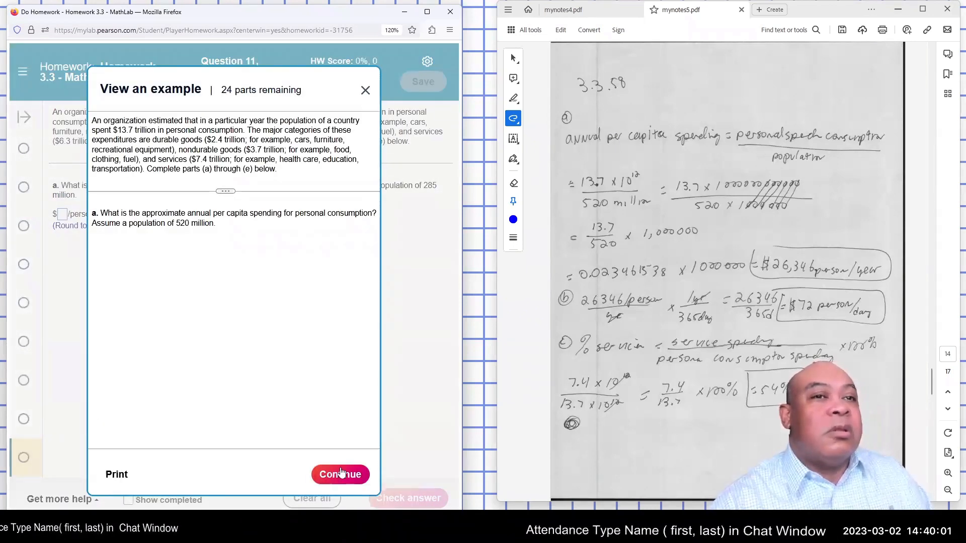
click(340, 475)
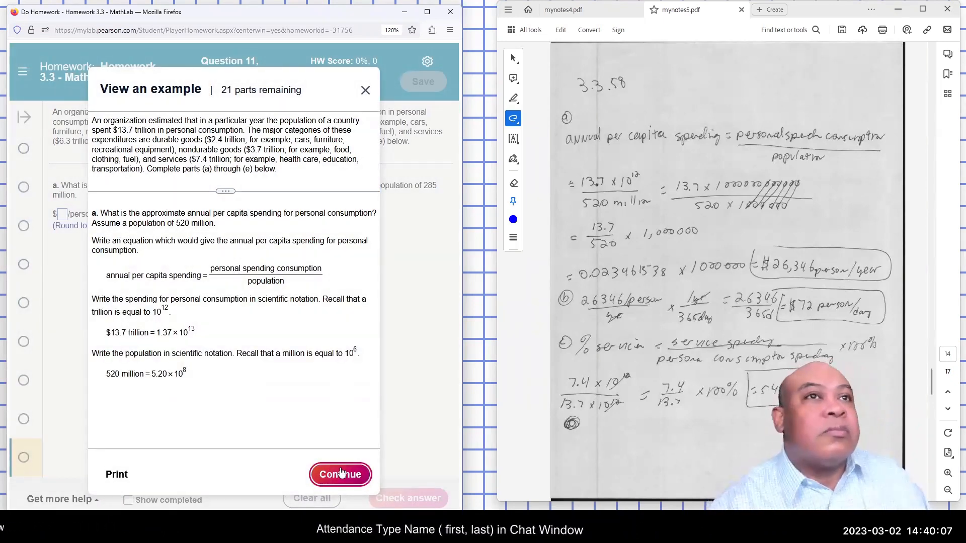
click(340, 474)
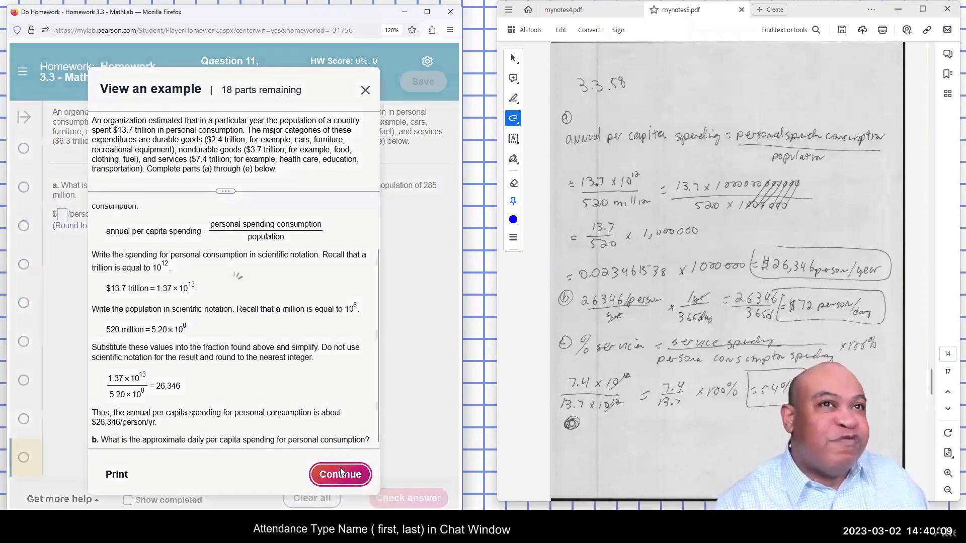
click(340, 474)
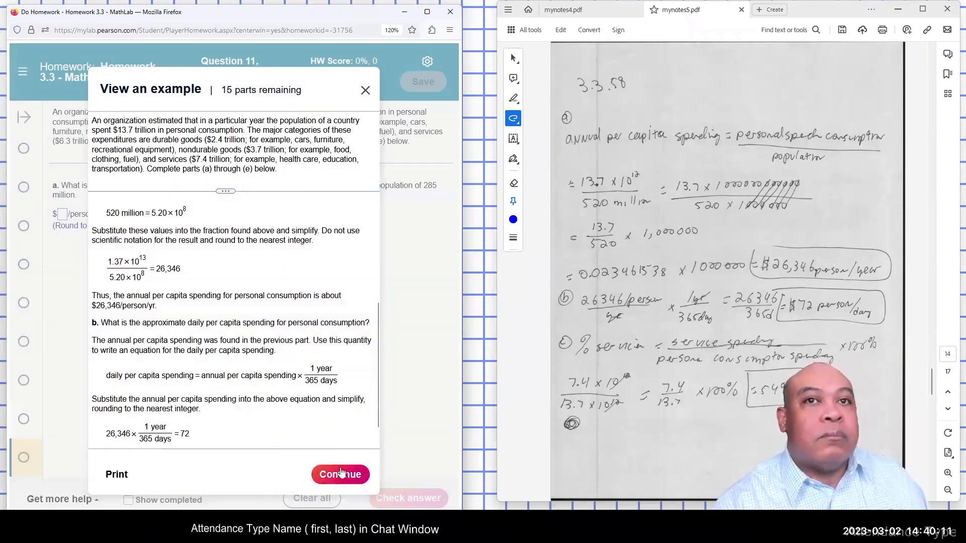
click(340, 475)
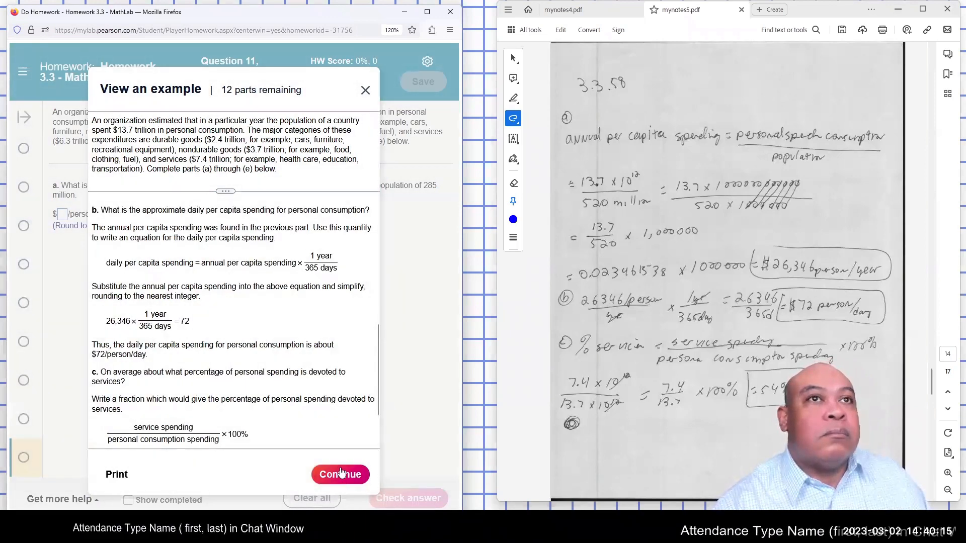
click(340, 475)
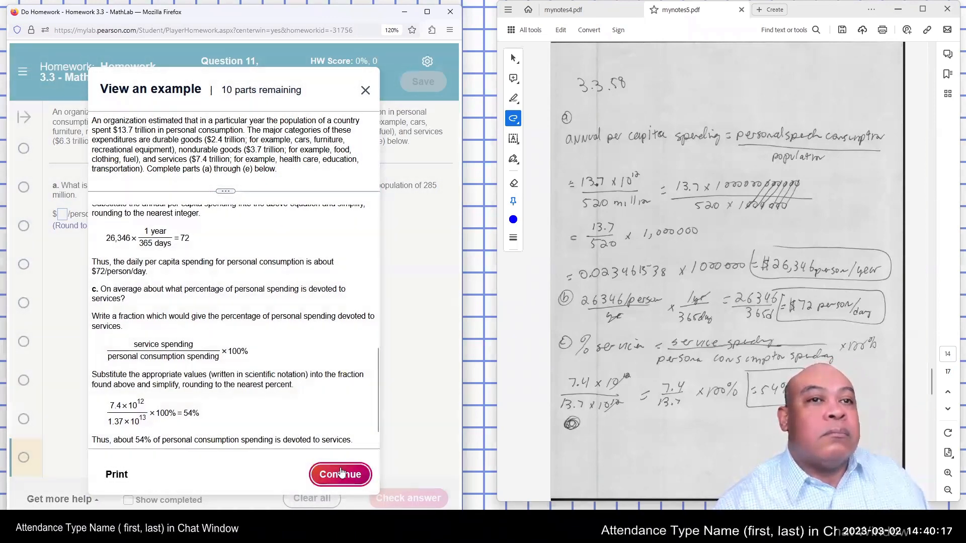
click(341, 475)
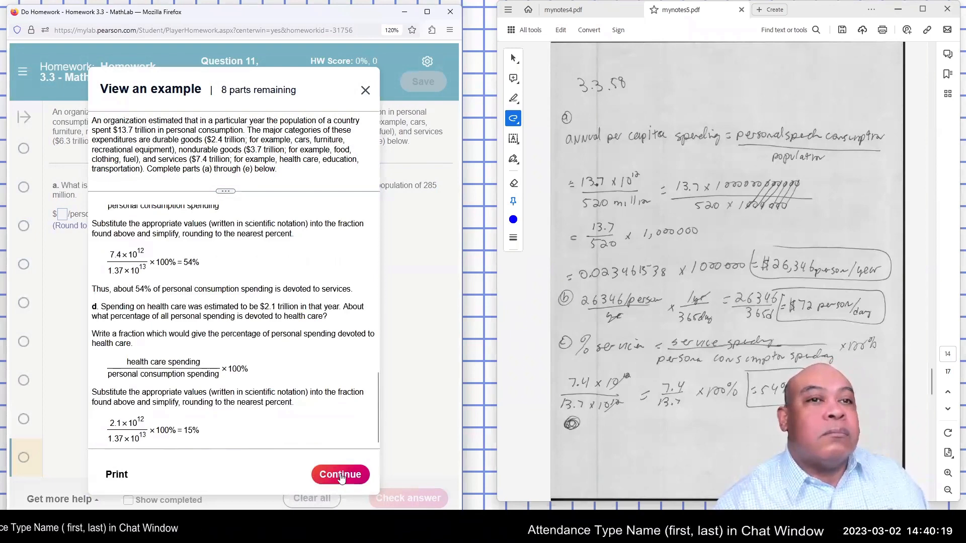
click(340, 474)
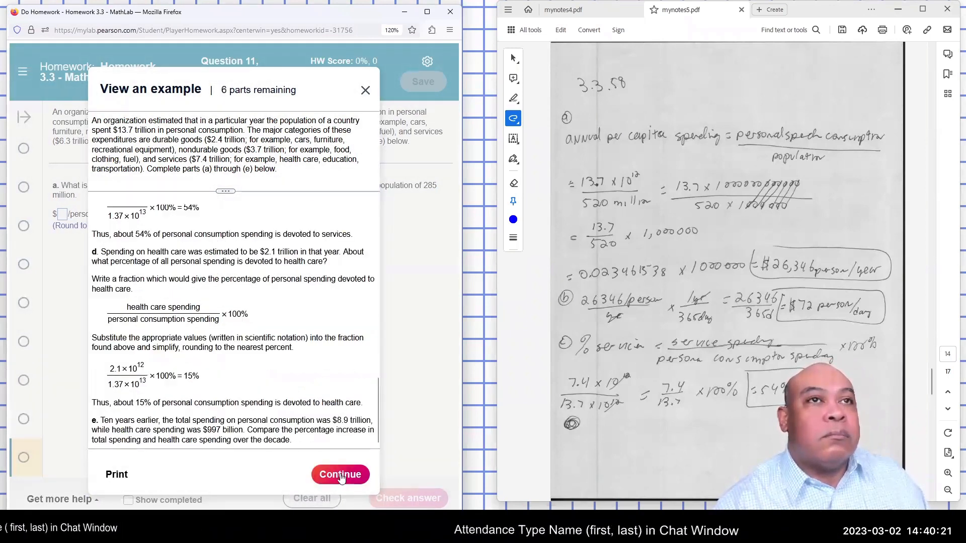
click(340, 474)
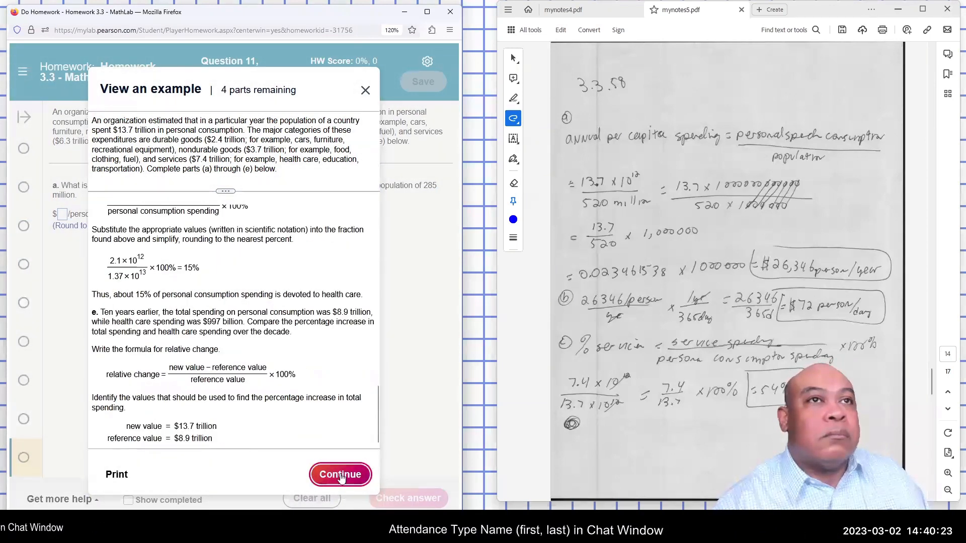
click(340, 475)
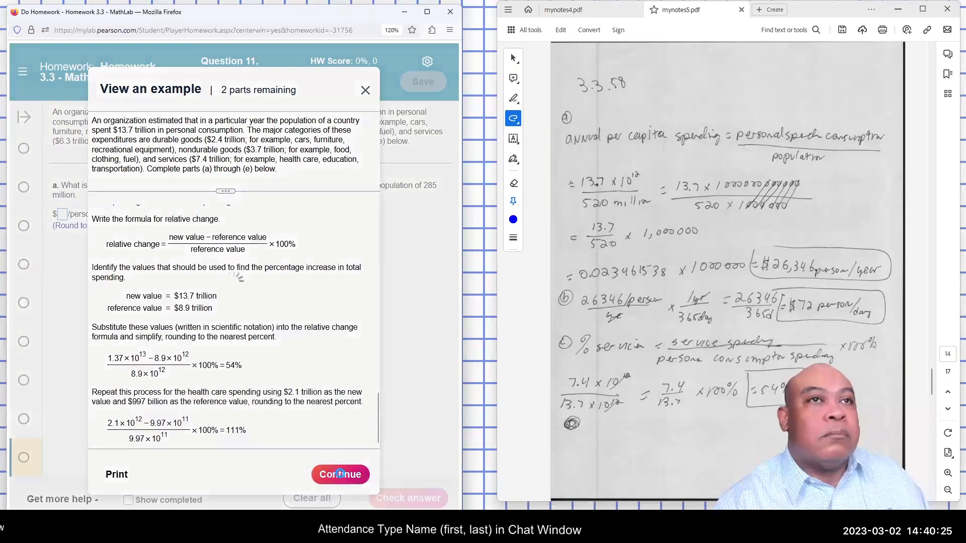
click(340, 474)
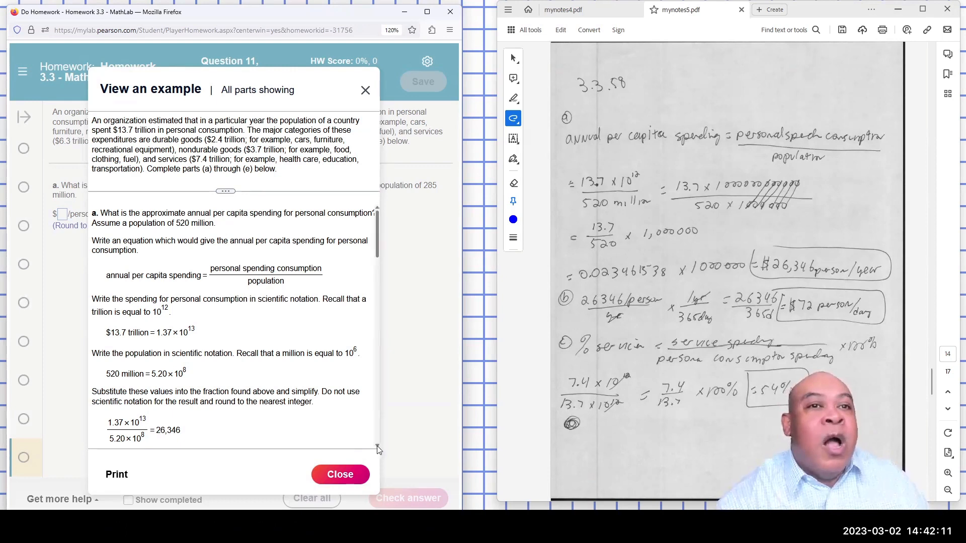
scroll(down, 3)
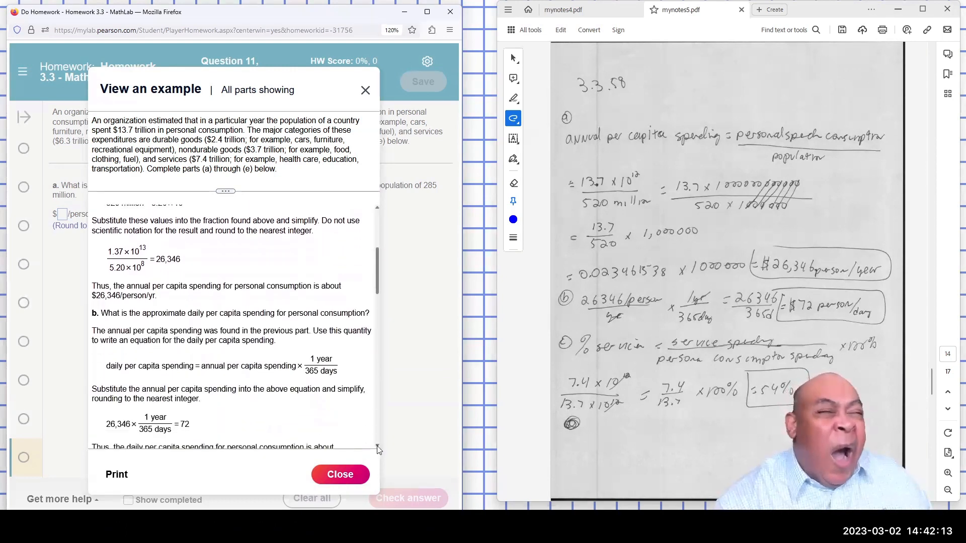
scroll(down, 3)
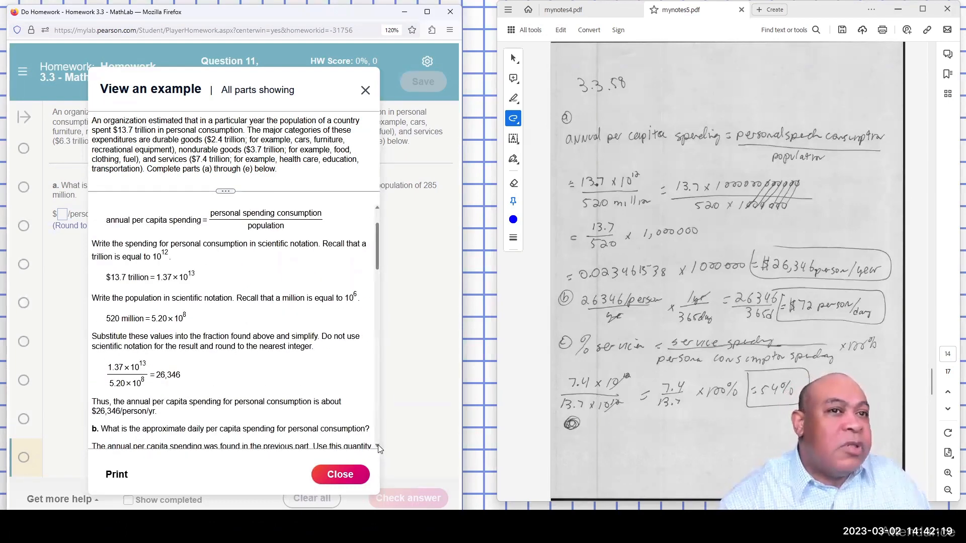
scroll(down, 3)
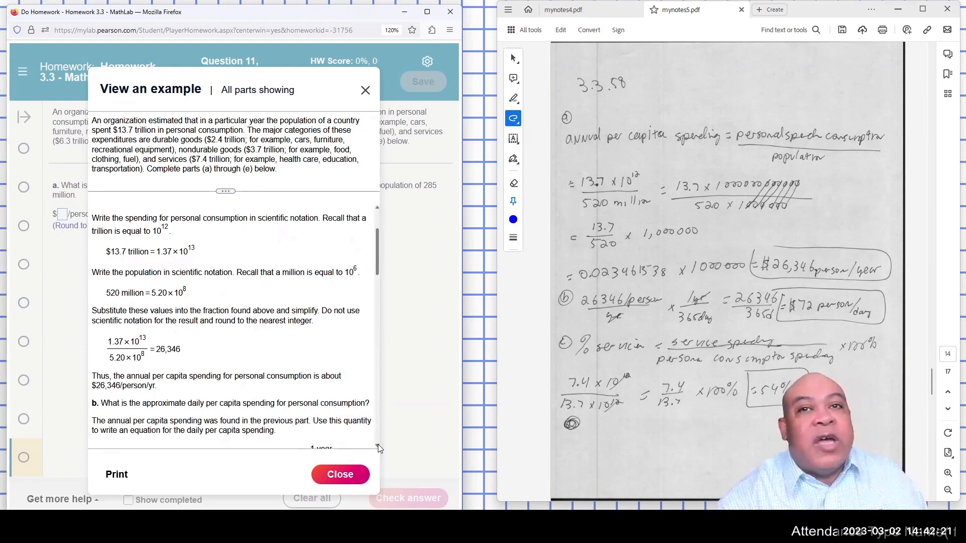